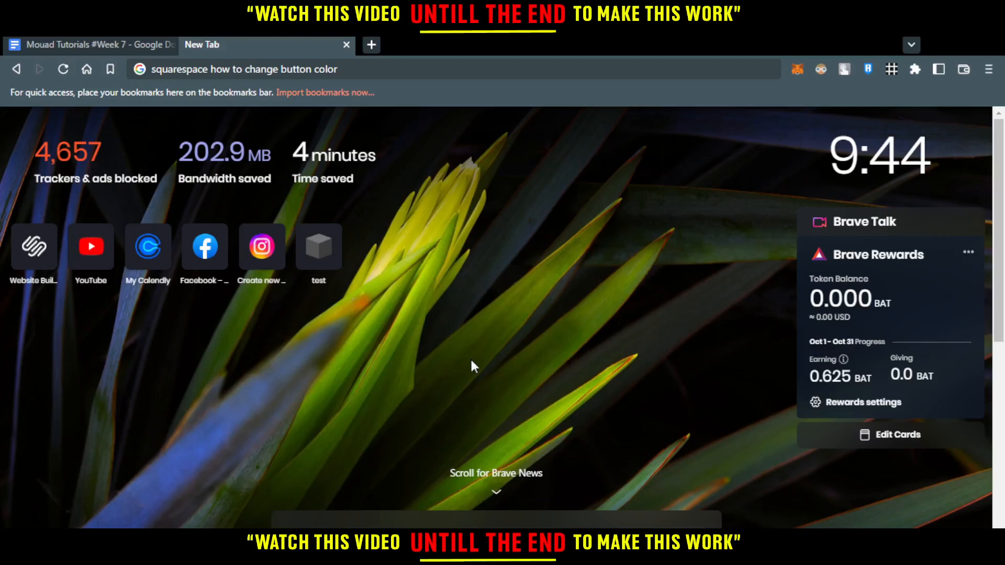
{"action": "mouse_move", "coordinate": [596, 395]}
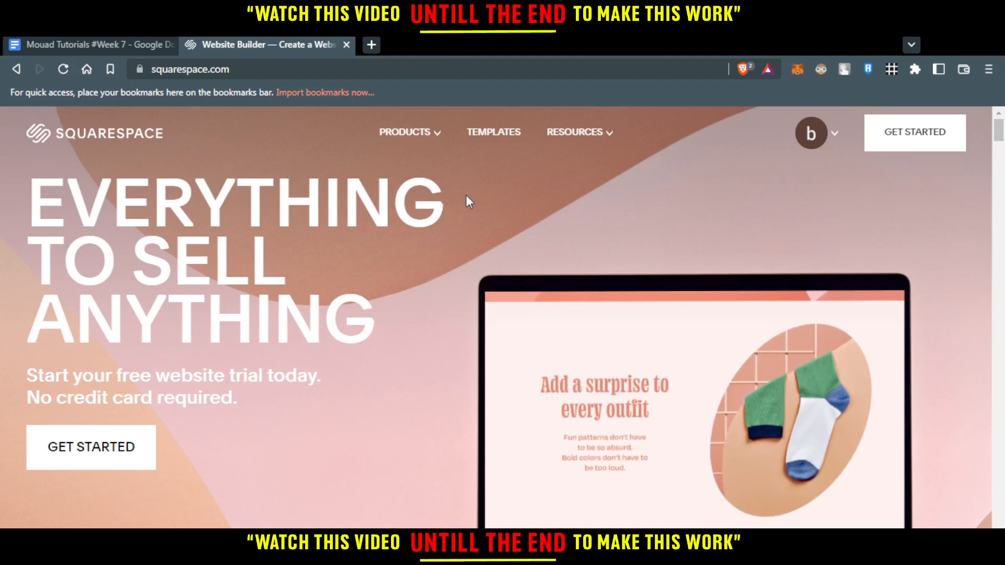
From the Account Dashboard site list, go to the first 'test' website's editor
{"action": "left_click", "coordinate": [810, 133]}
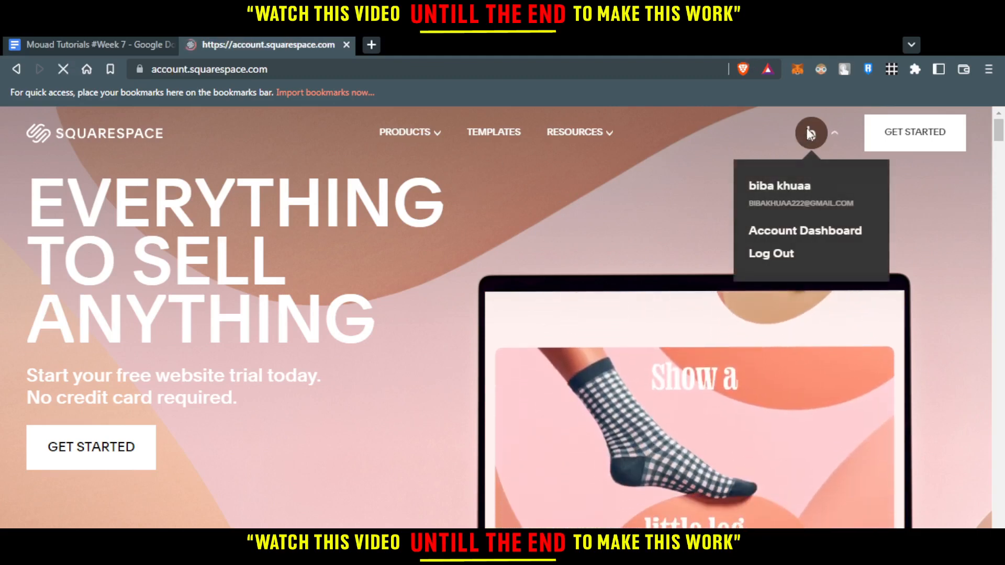
{"action": "left_click", "coordinate": [804, 230]}
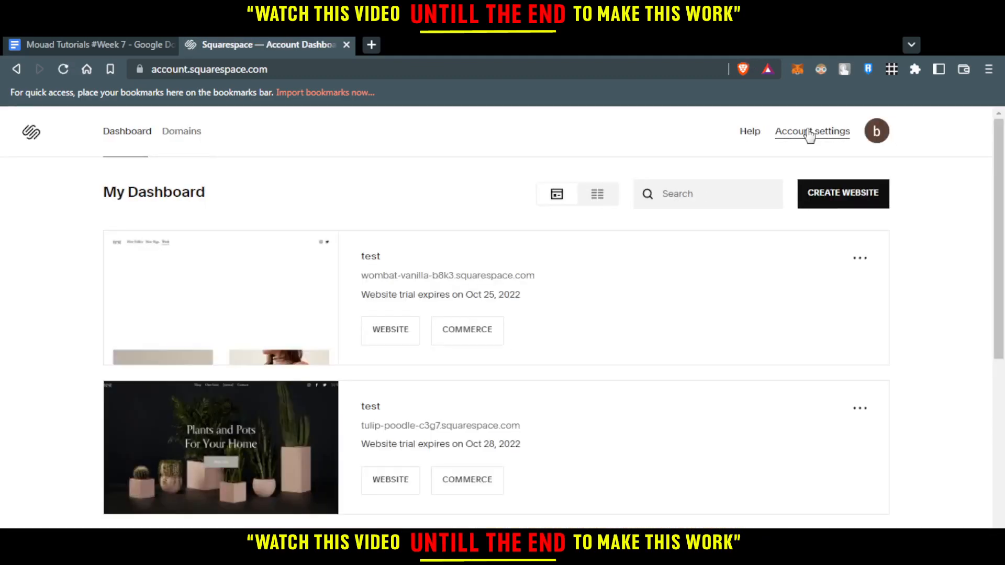
{"action": "scroll", "scroll_direction": "down", "scroll_amount": 3}
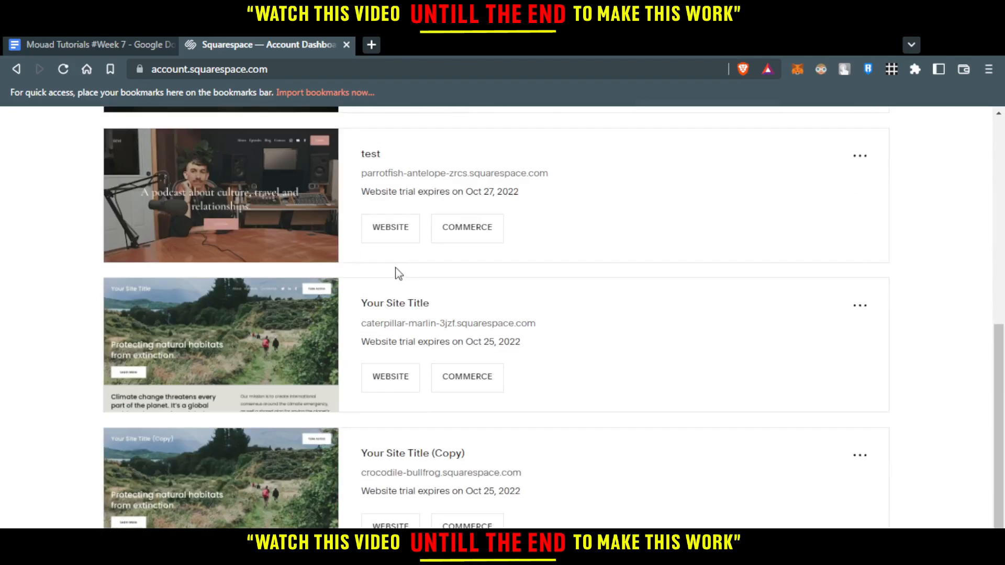
{"action": "scroll", "scroll_direction": "up", "scroll_amount": 3}
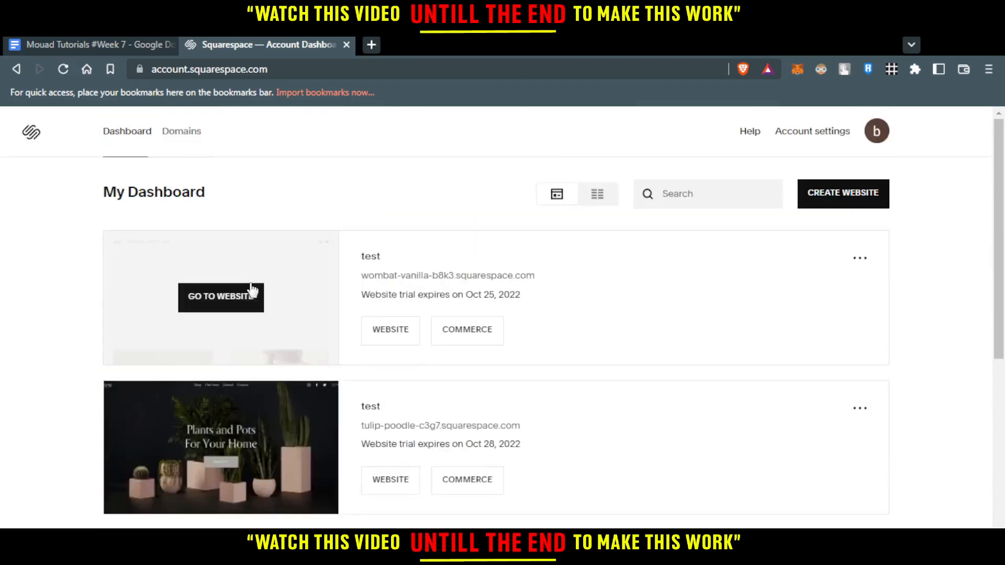
{"action": "left_click", "coordinate": [220, 297]}
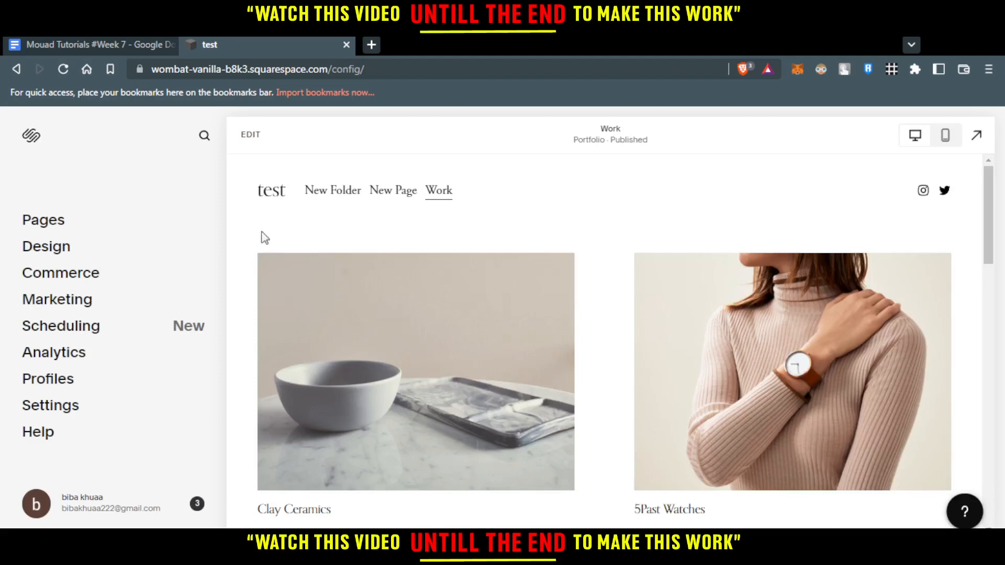
Enter edit mode on the Work page and insert a blank section under the header
{"action": "left_click", "coordinate": [250, 135]}
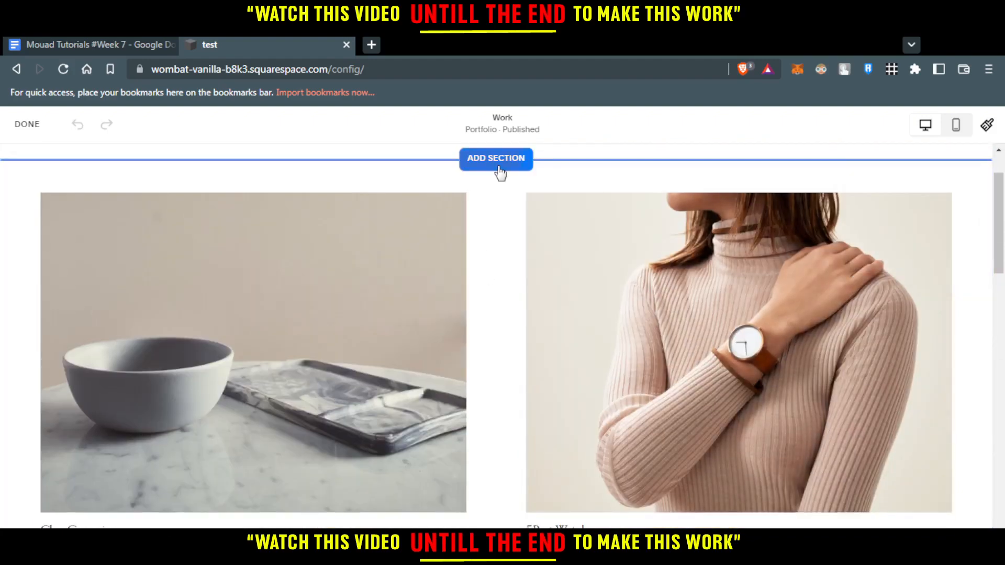
{"action": "scroll", "scroll_direction": "down", "scroll_amount": 3}
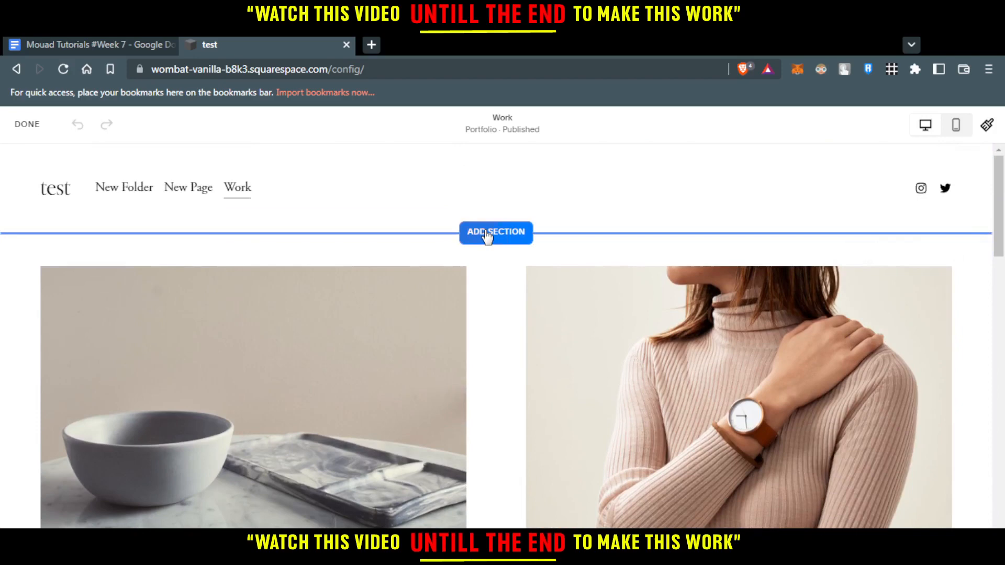
{"action": "left_click", "coordinate": [495, 233]}
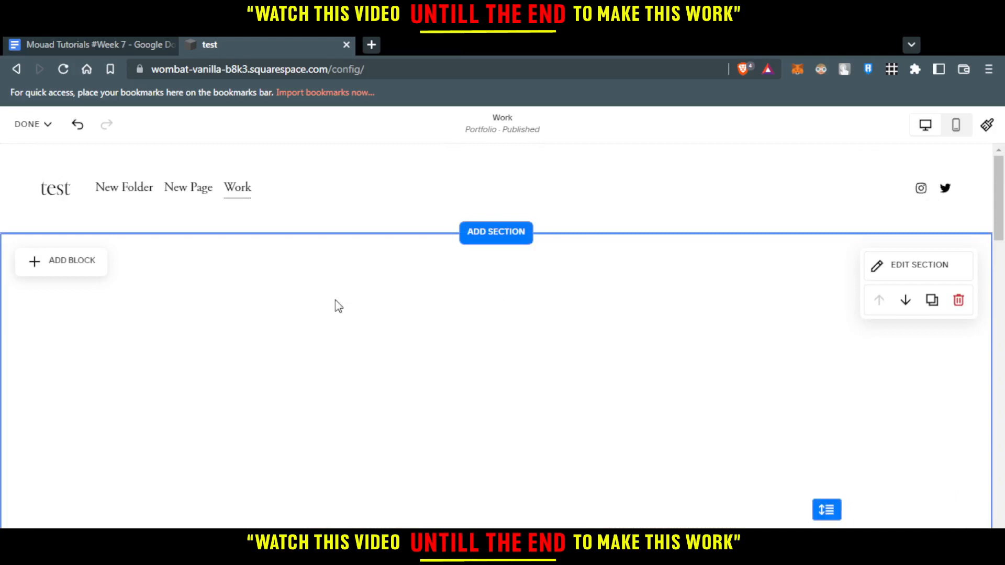
Add a Button block (searched as 'bu') and drag it rightward toward the section's middle
{"action": "left_click", "coordinate": [60, 261]}
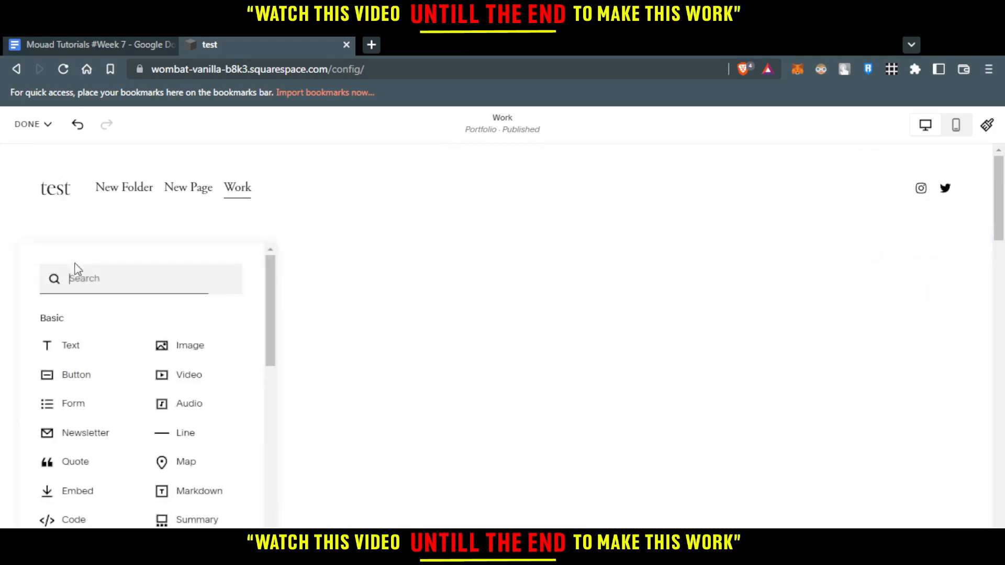
{"action": "type", "text": "butt"}
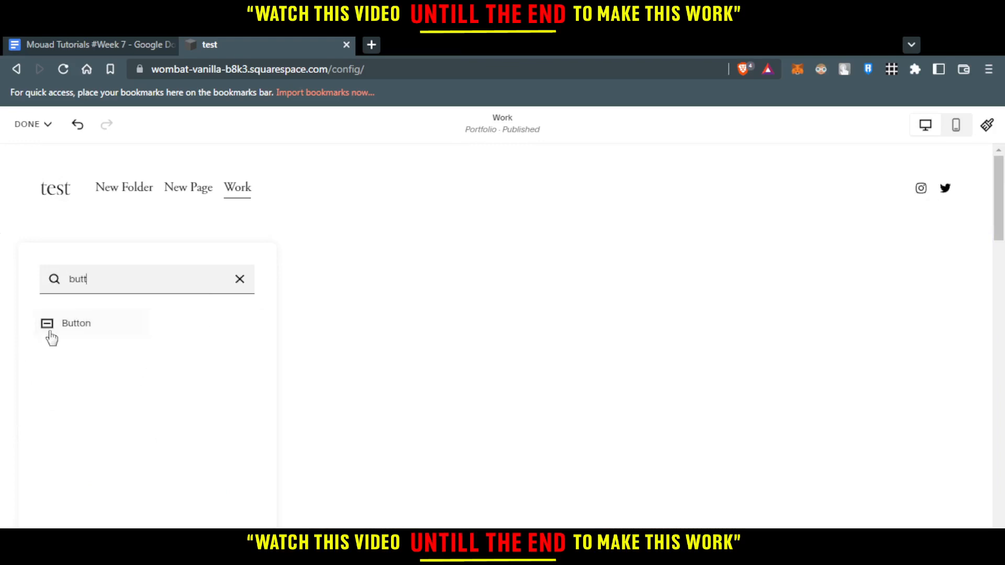
{"action": "left_click", "coordinate": [76, 323]}
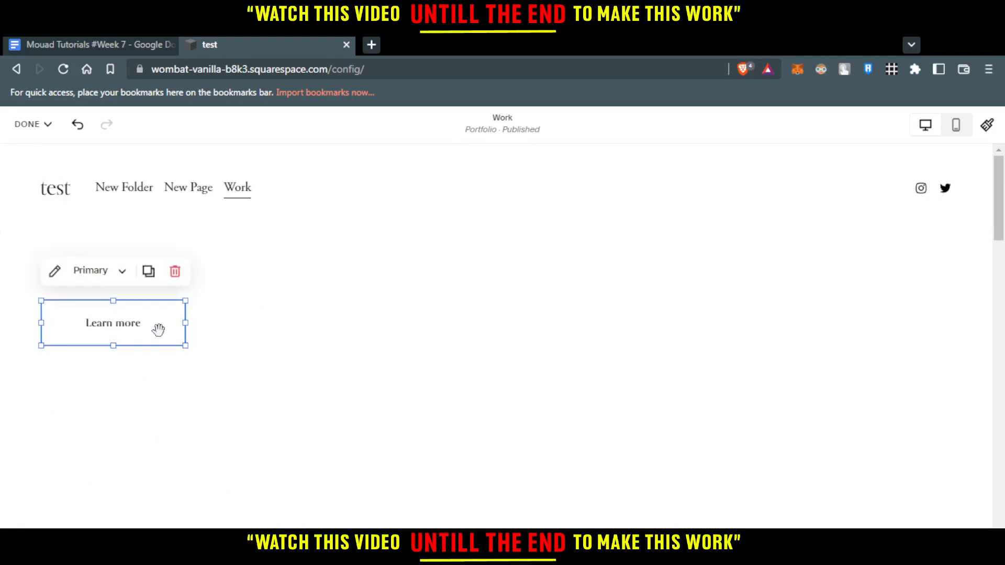
{"action": "left_click_drag", "start_coordinate": [113, 322], "coordinate": [364, 323]}
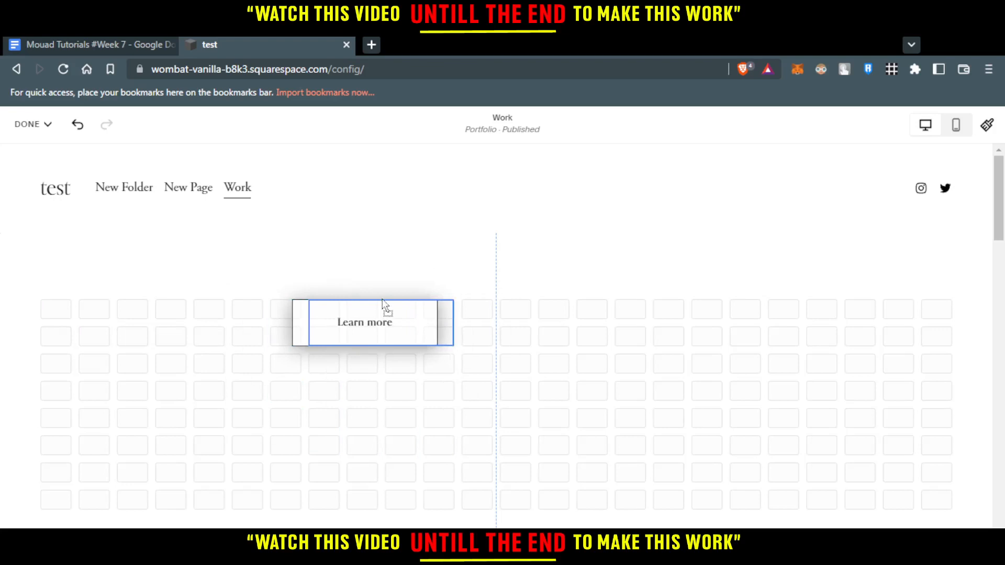
{"action": "left_click", "coordinate": [364, 323]}
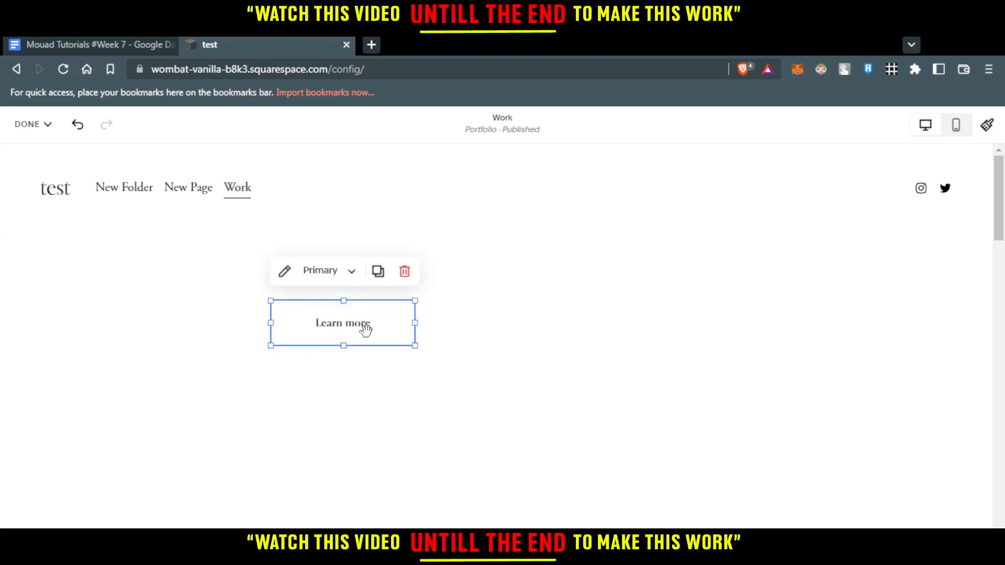
{"action": "left_click", "coordinate": [283, 270]}
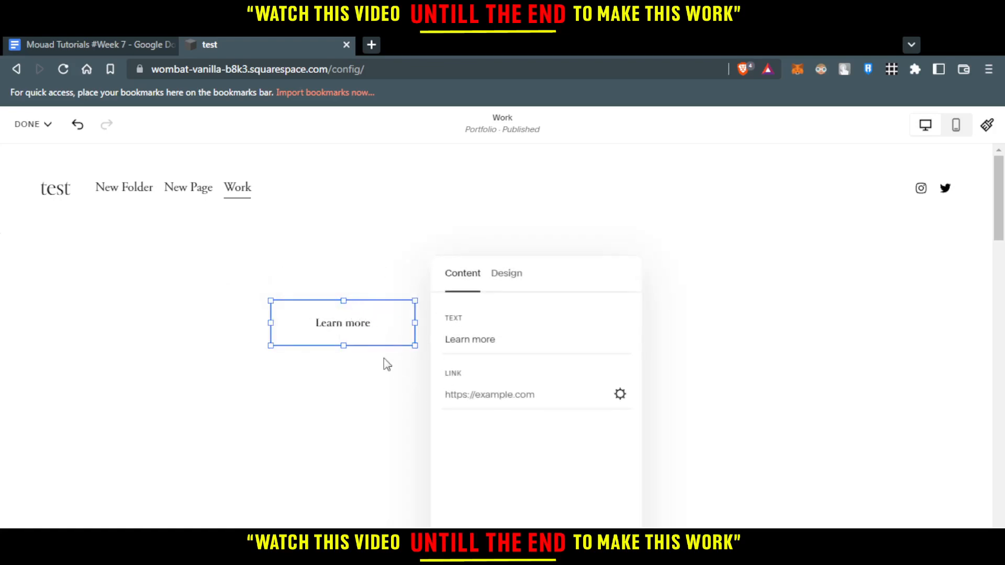
{"action": "left_click", "coordinate": [488, 395]}
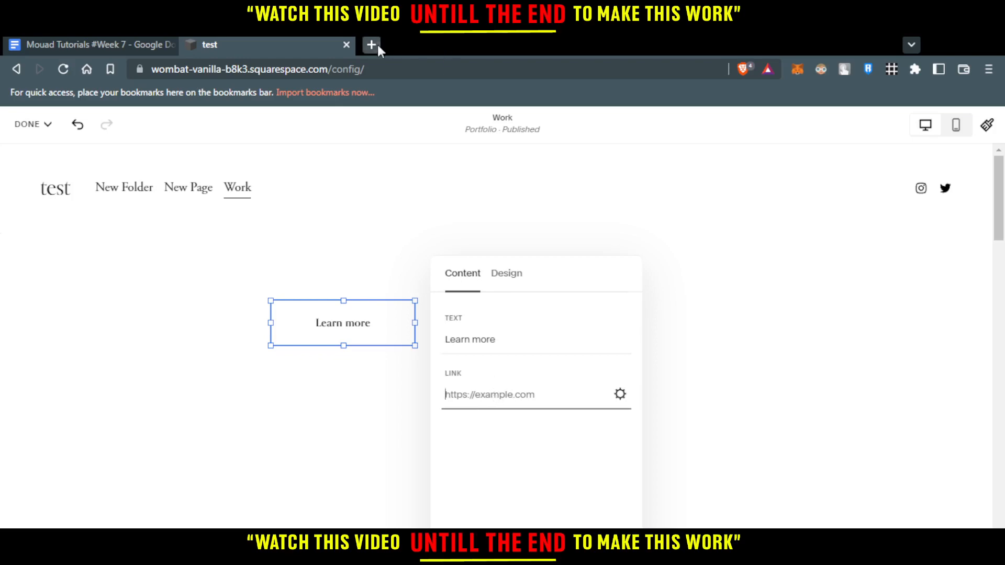
{"action": "left_click", "coordinate": [371, 45]}
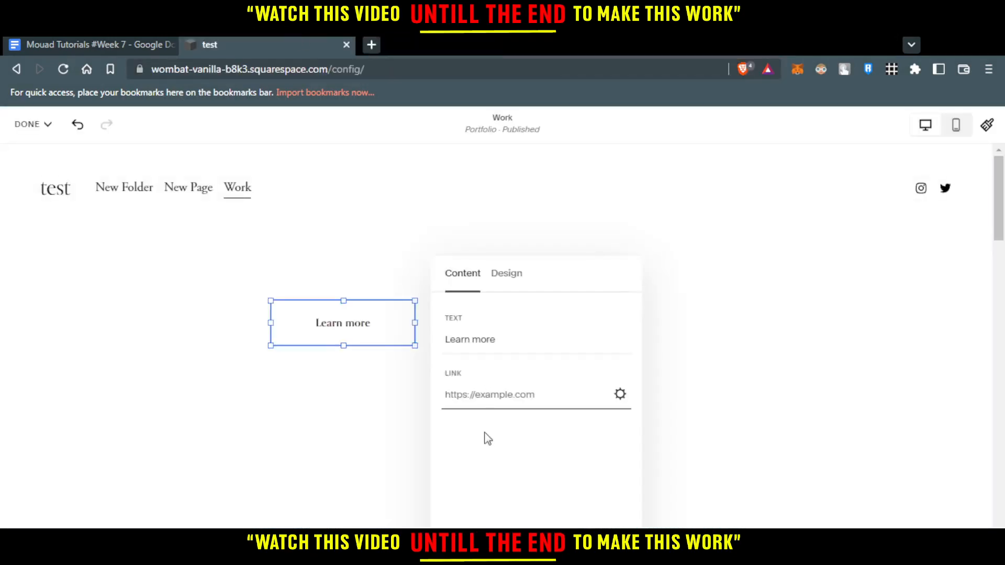
{"action": "type", "text": "https://www.facebook.com/"}
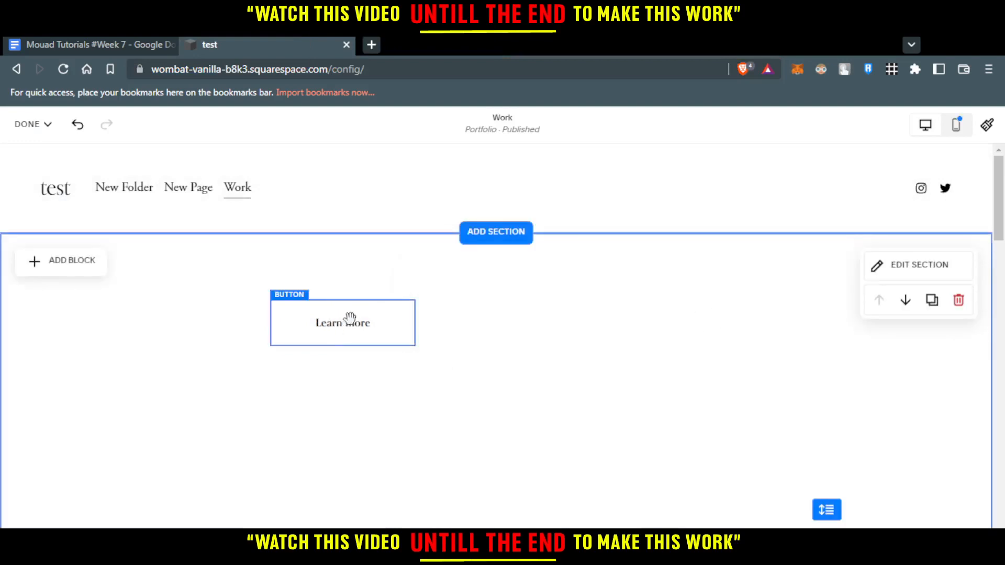
{"action": "left_click", "coordinate": [344, 323]}
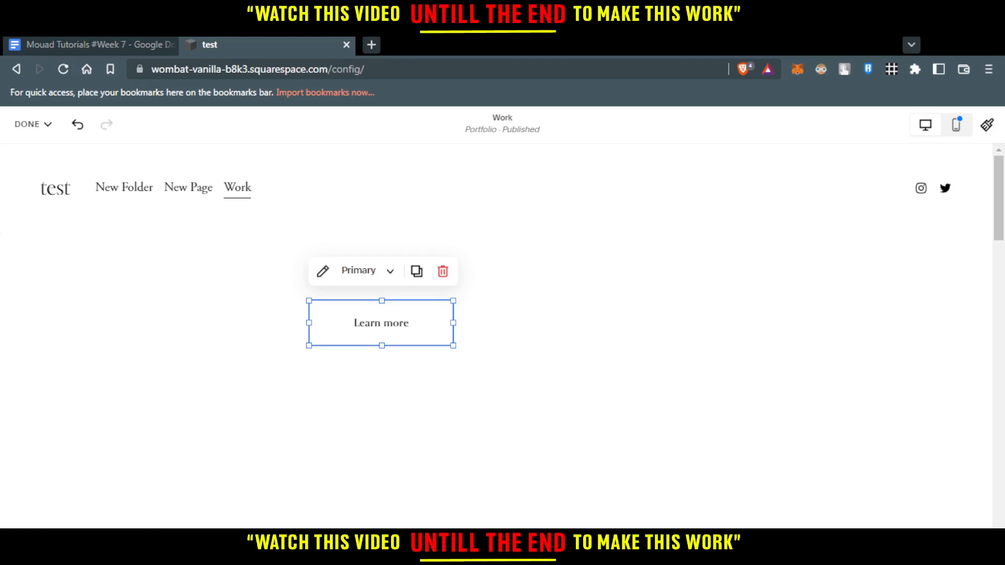
{"action": "left_click", "coordinate": [322, 270]}
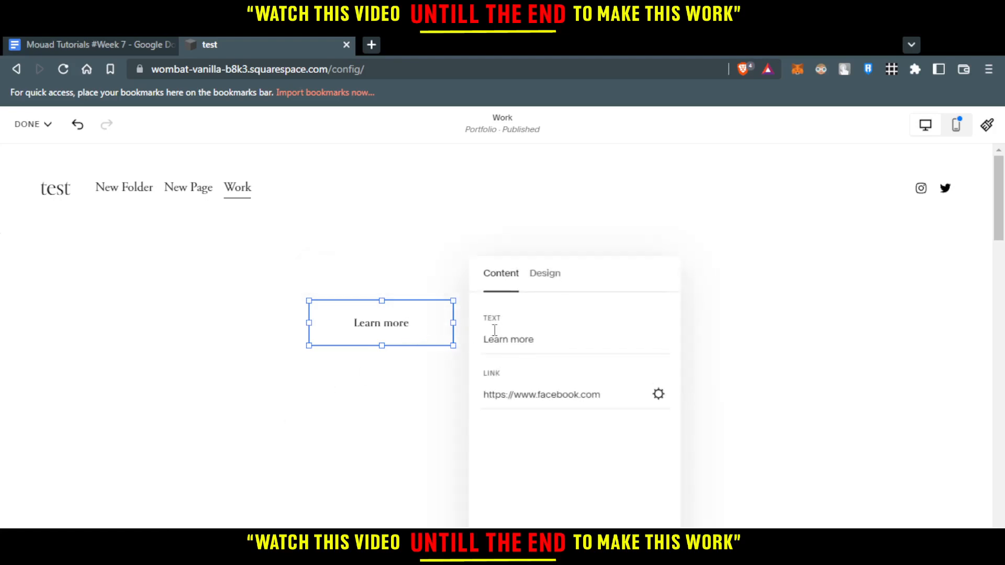
{"action": "left_click", "coordinate": [544, 273]}
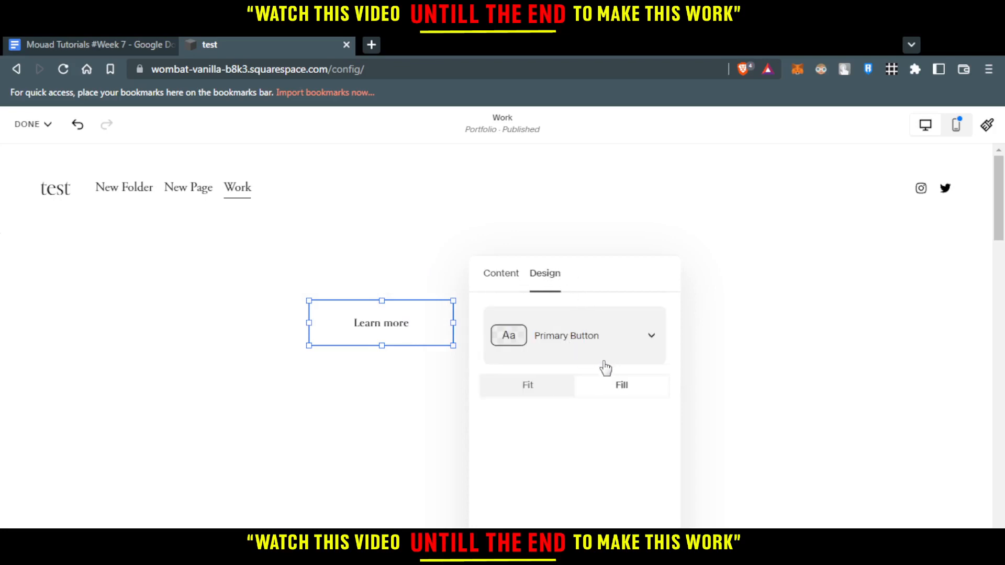
{"action": "left_click", "coordinate": [574, 335]}
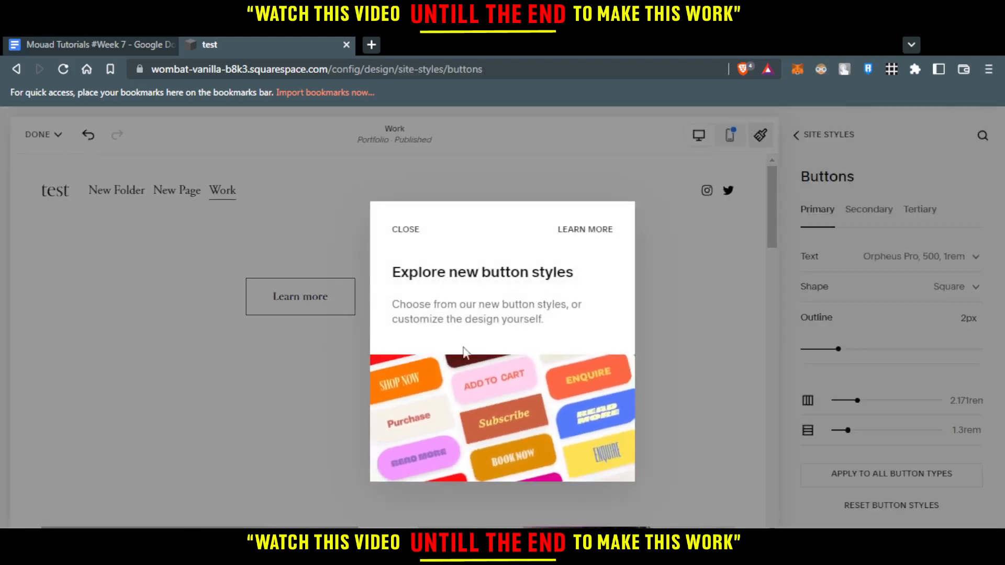
{"action": "triple_click", "coordinate": [482, 272]}
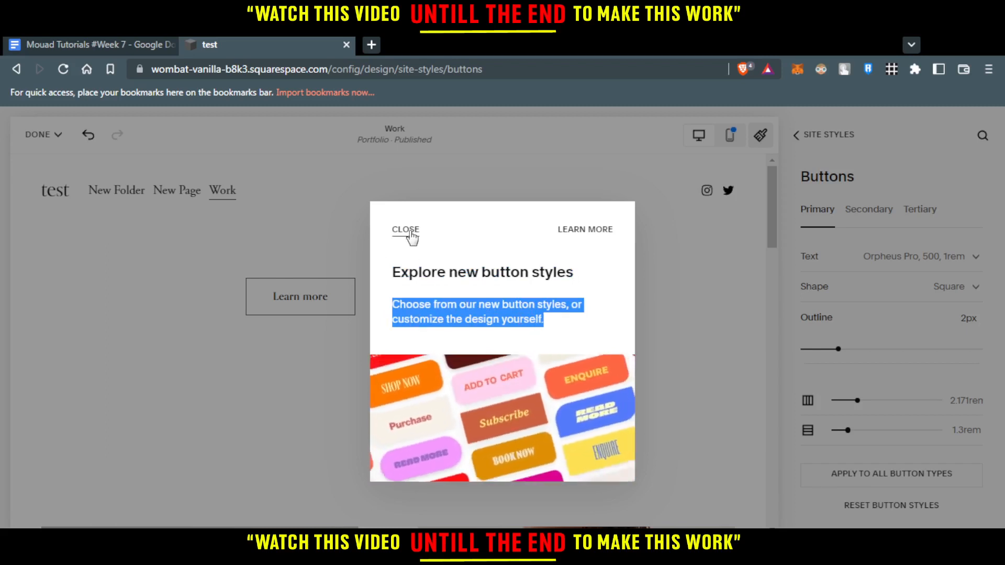
{"action": "left_click", "coordinate": [404, 230]}
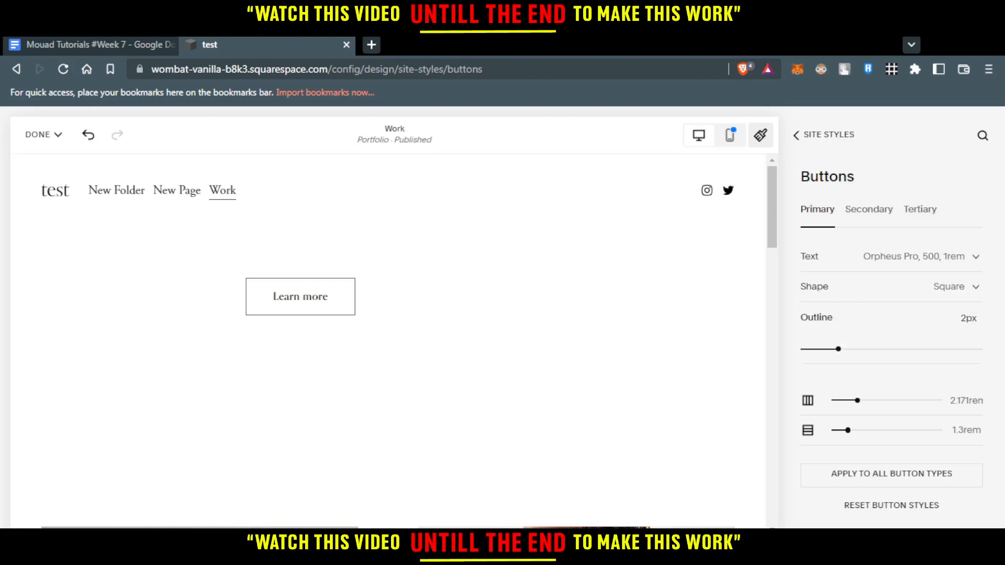
{"action": "mouse_move", "coordinate": [367, 429]}
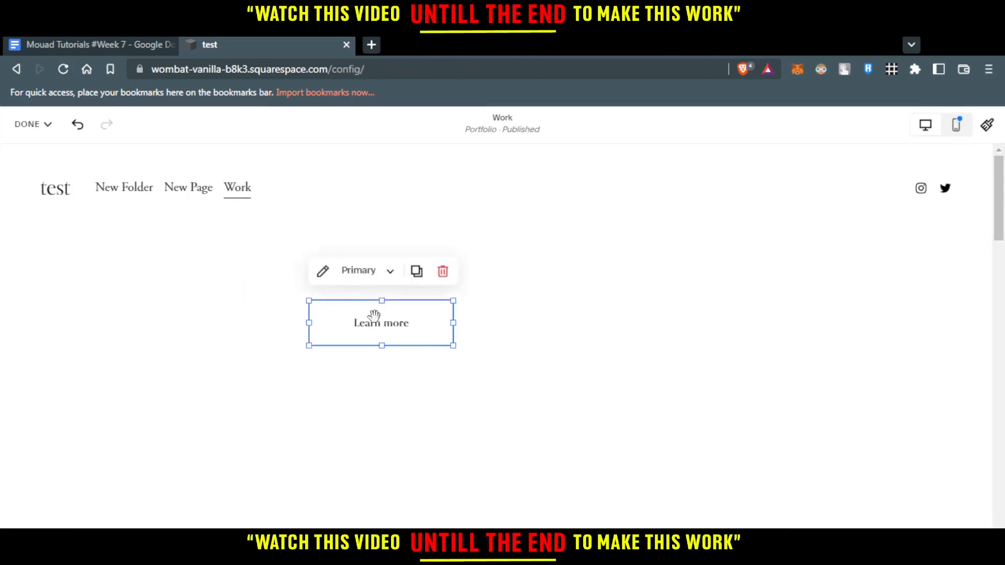
In the button's Design settings choose Fit width, then close the panel
{"action": "left_click", "coordinate": [322, 270]}
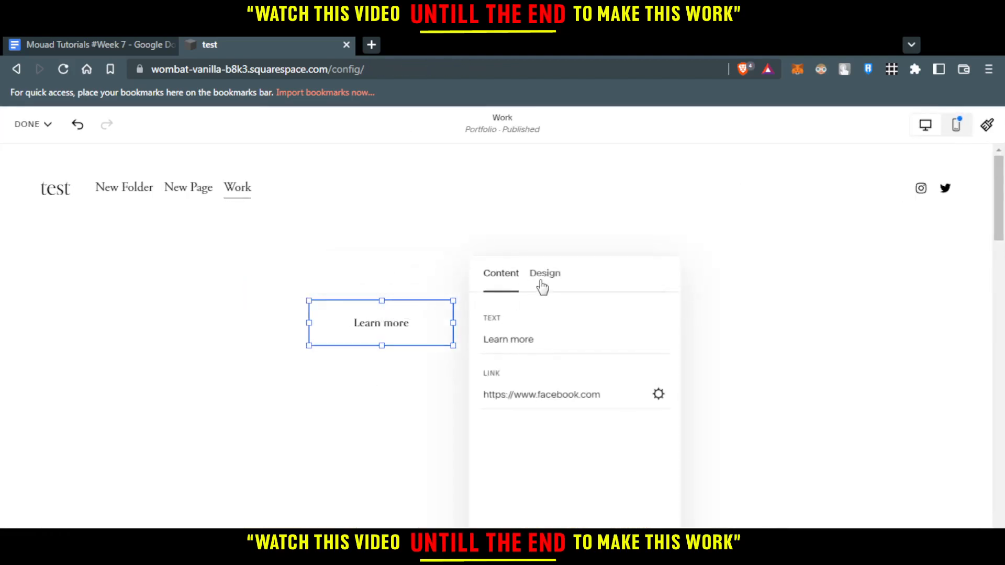
{"action": "left_click", "coordinate": [545, 273]}
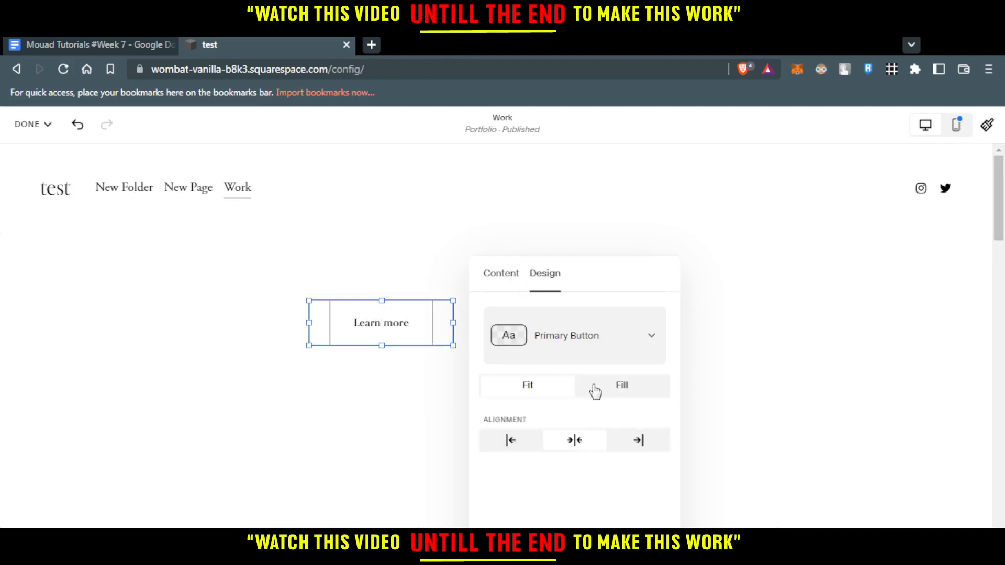
{"action": "left_click", "coordinate": [500, 273]}
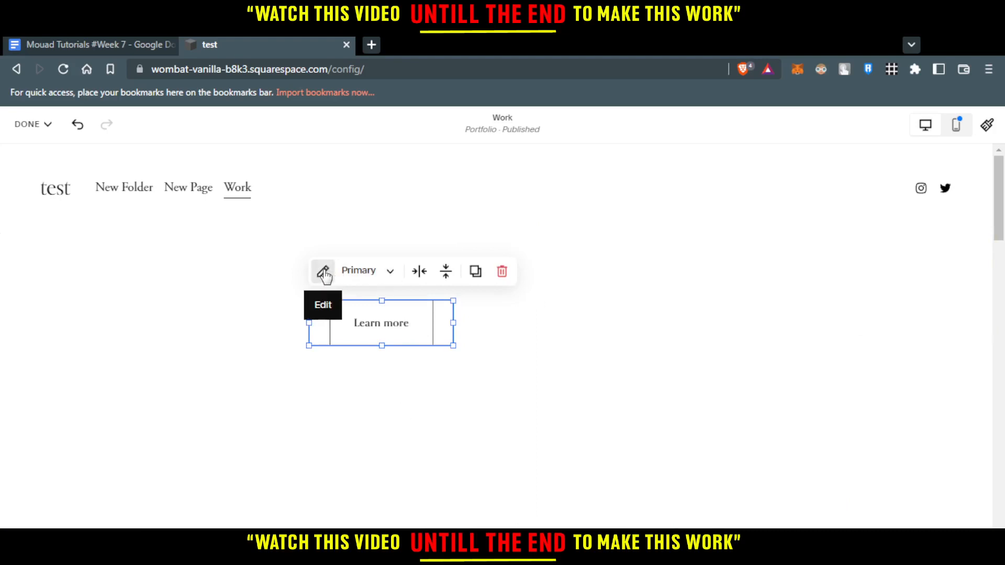
{"action": "left_click", "coordinate": [323, 270]}
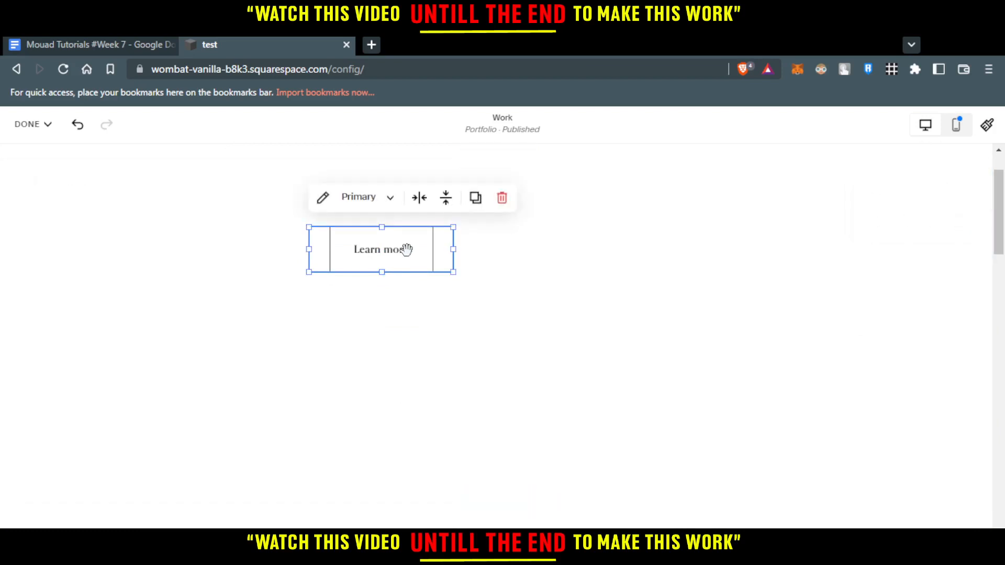
{"action": "mouse_move", "coordinate": [329, 345]}
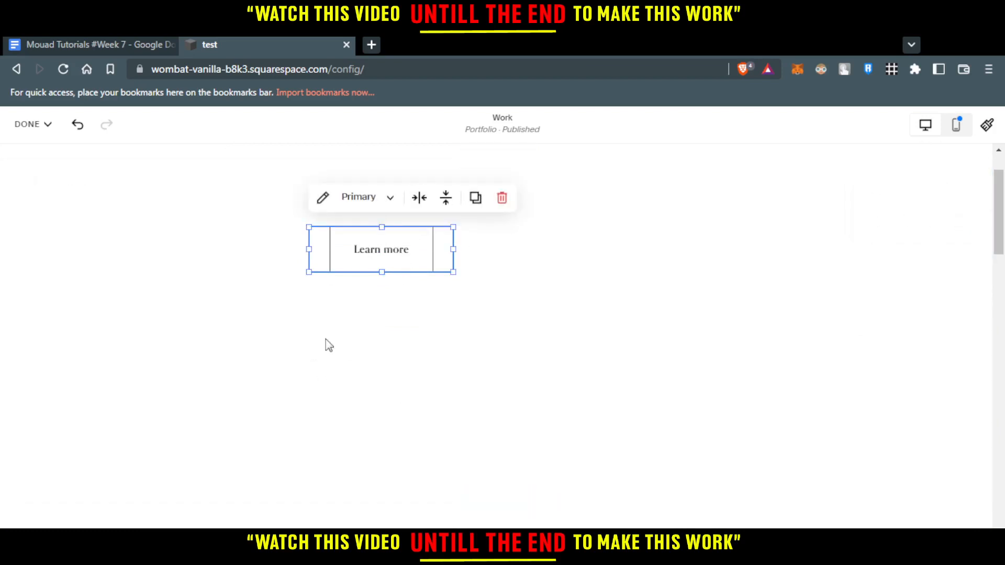